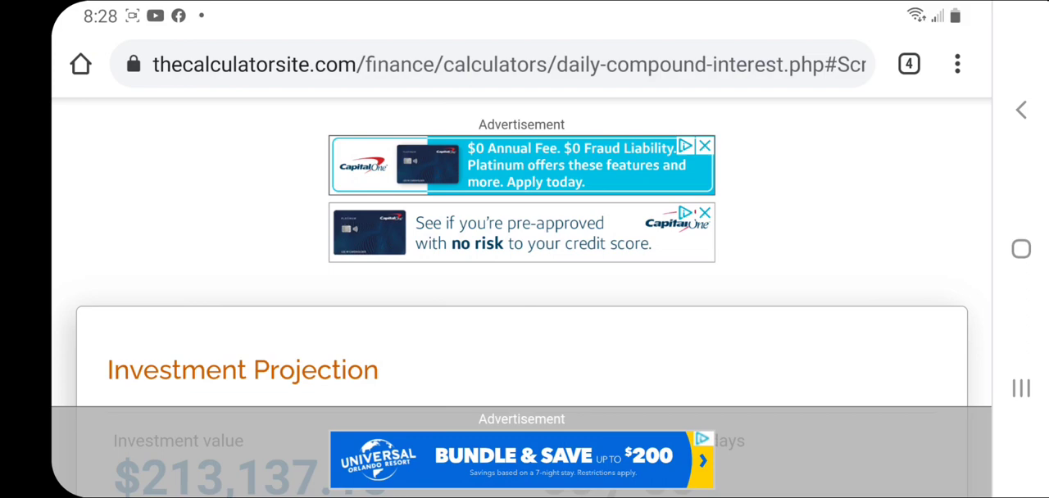
# Step: Scroll past the casino logos to the baccarat board and Drawing option dropdown
pyautogui.scroll(-3)
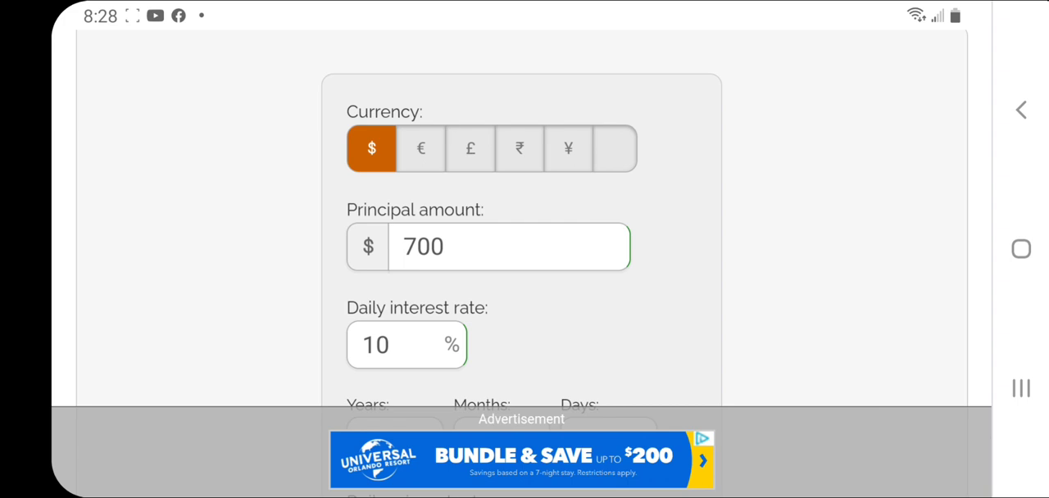
pyautogui.scroll(-3)
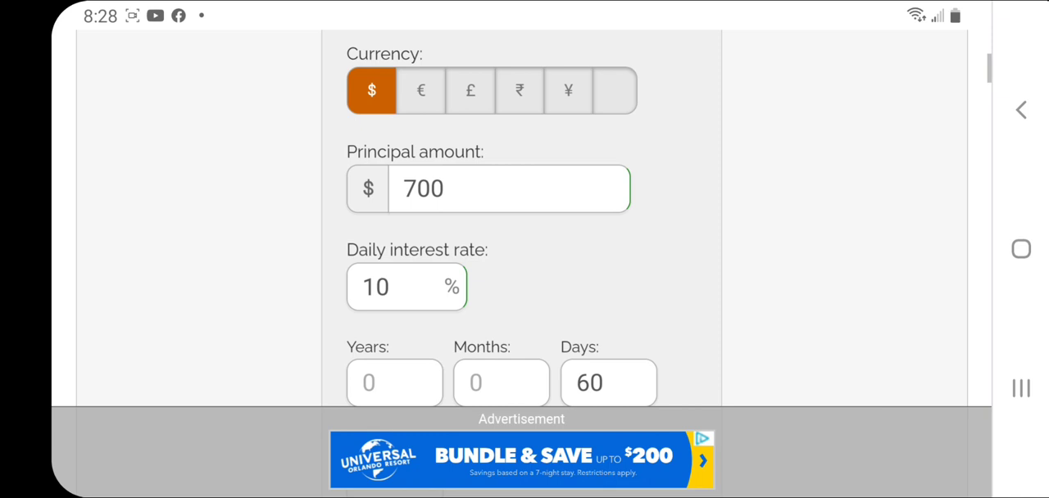
pyautogui.scroll(-3)
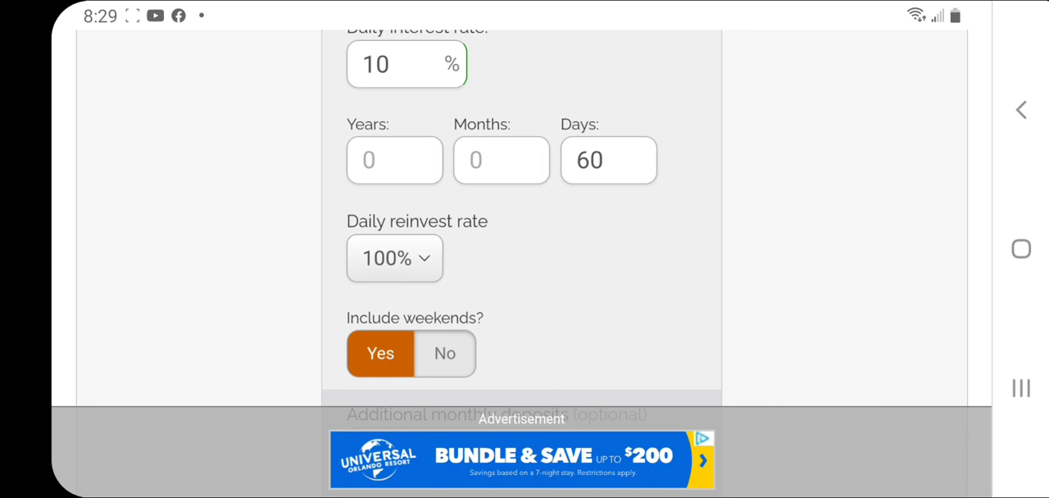
pyautogui.scroll(-3)
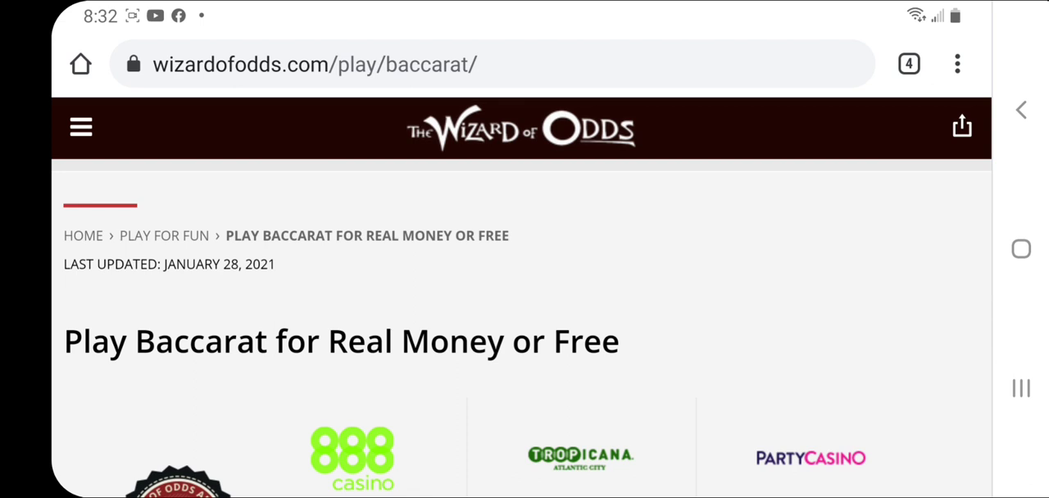
pyautogui.scroll(-3)
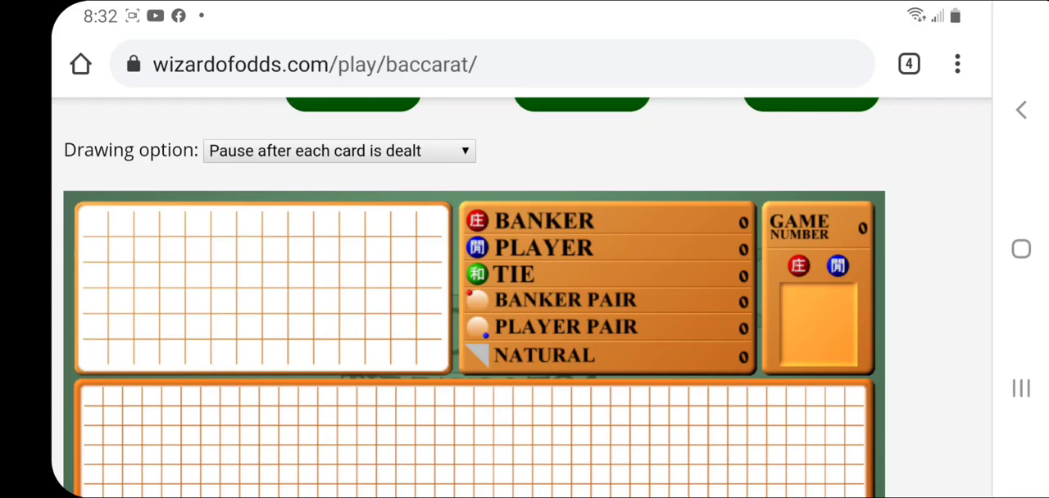
pyautogui.scroll(-3)
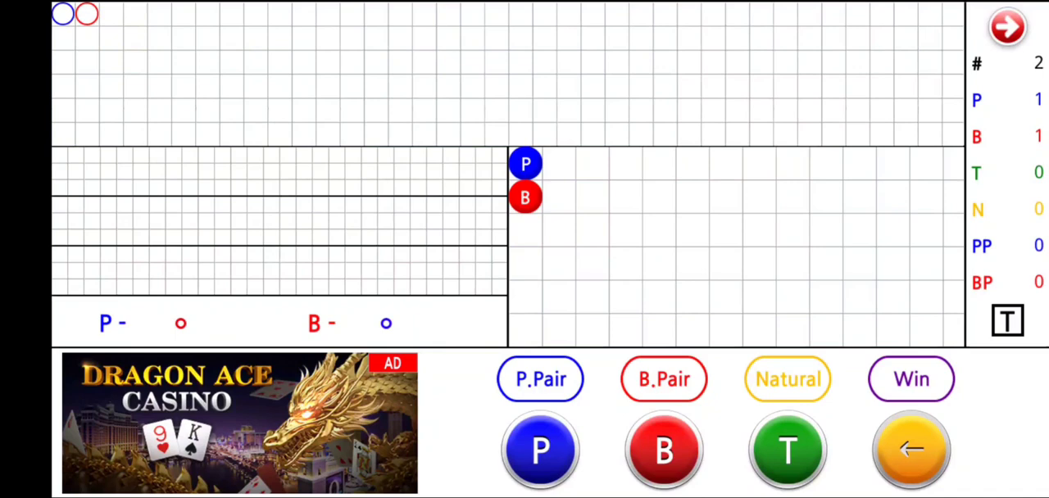
# Step: Clear the scoreboard, then log results Player, Player, Banker, Player, Banker, Player
pyautogui.click(917, 450)
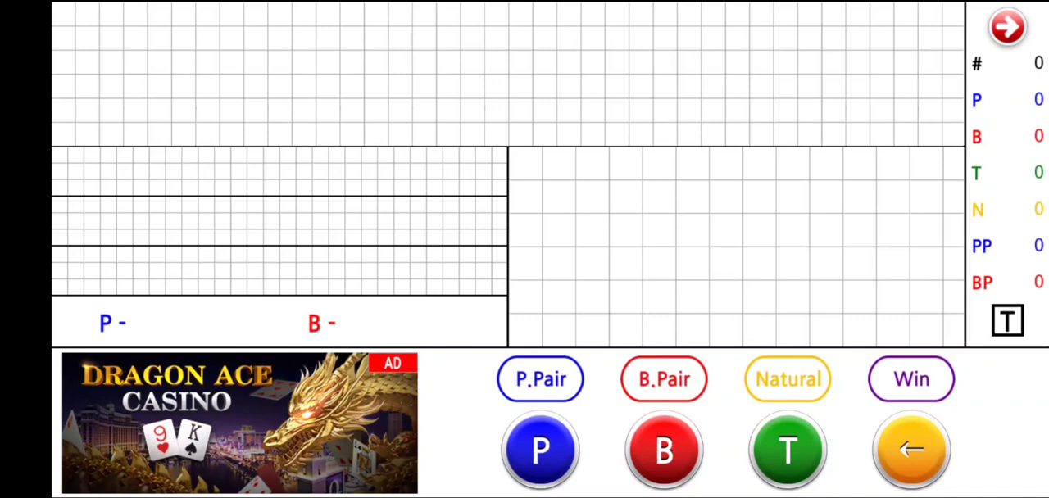
pyautogui.click(539, 451)
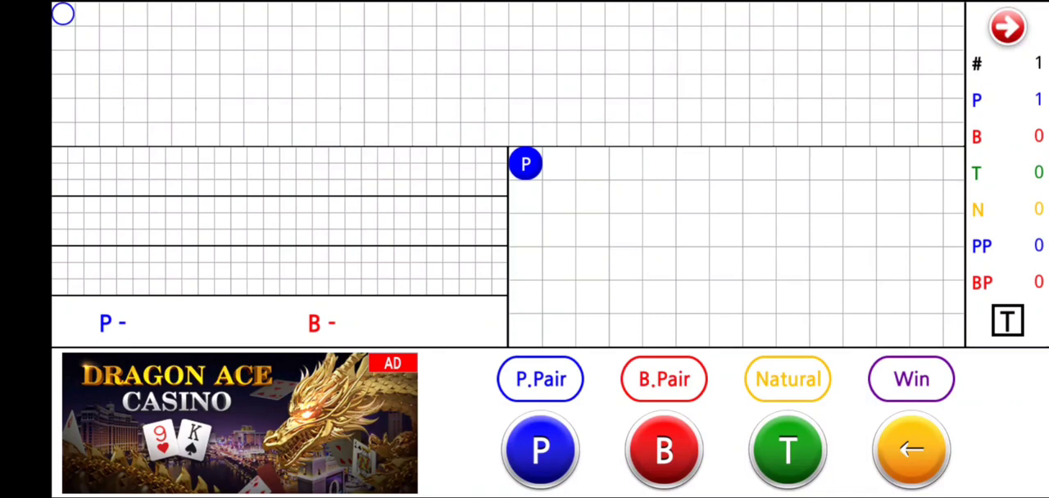
pyautogui.click(540, 451)
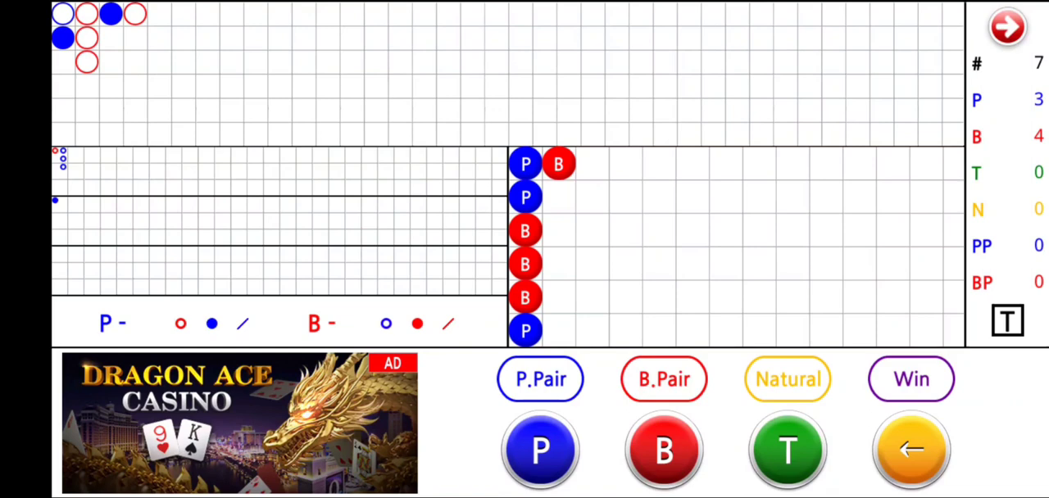
pyautogui.click(663, 449)
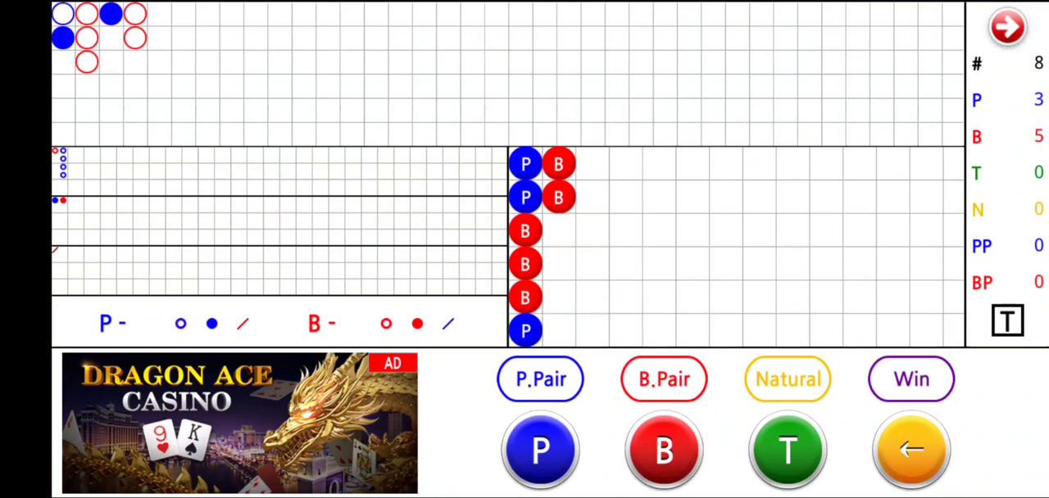
pyautogui.click(541, 450)
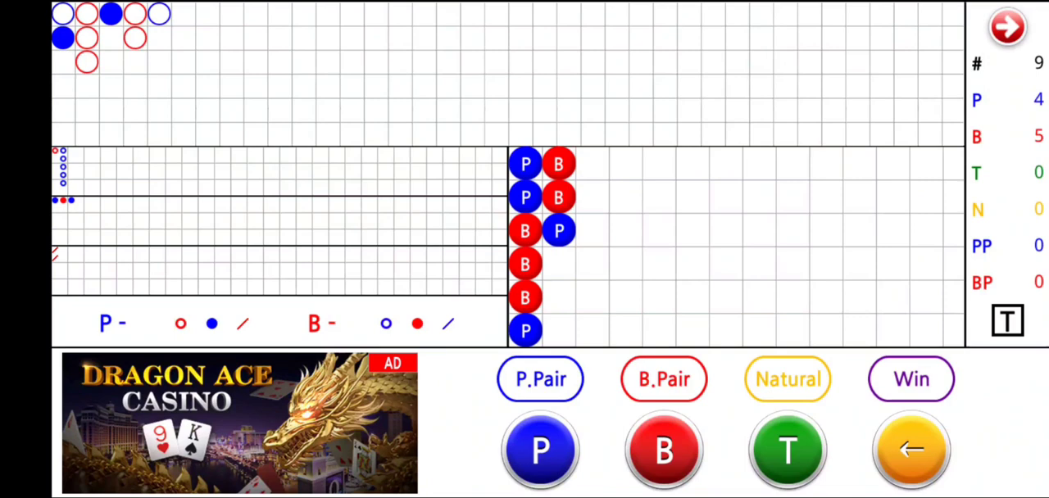
pyautogui.click(663, 453)
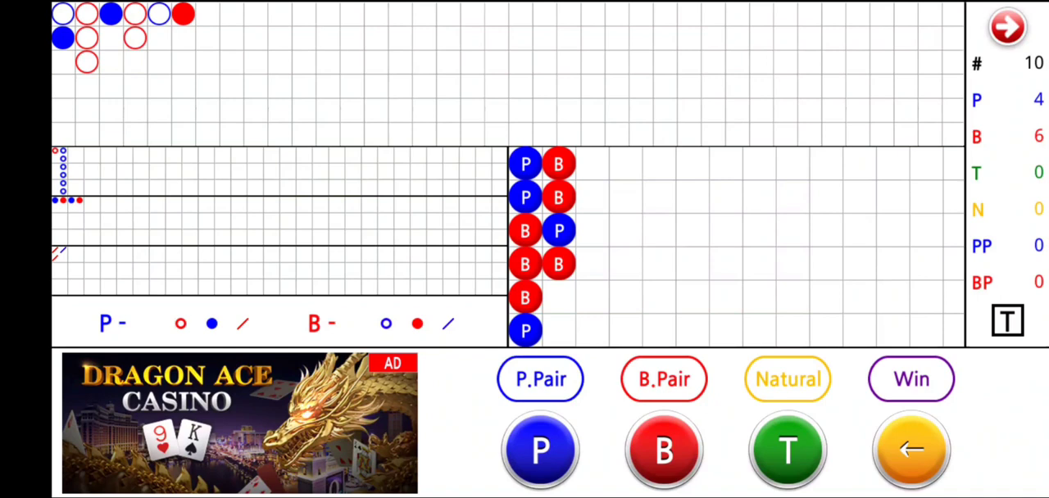
pyautogui.click(542, 451)
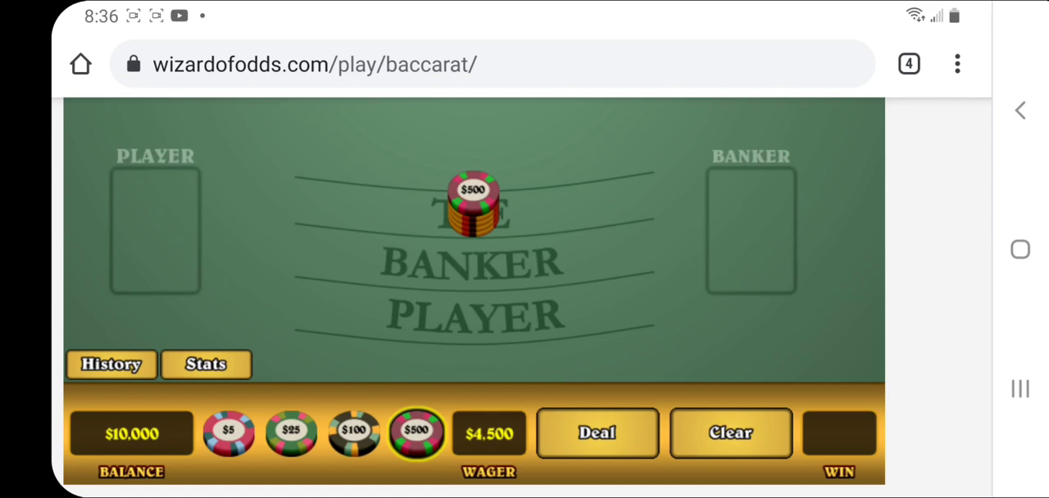
# Step: Play the $5 Banker hand through to Banker's 8 to 2 win
pyautogui.click(354, 433)
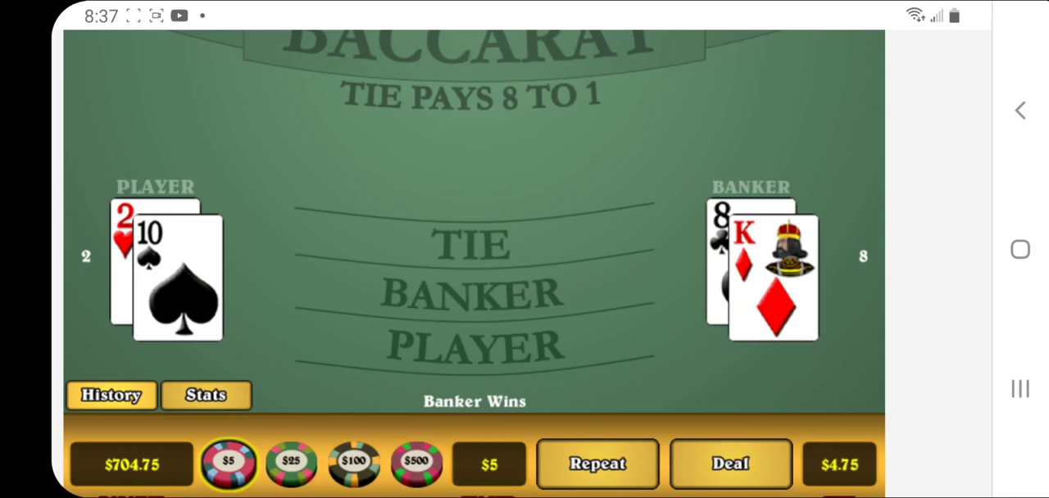
# Step: Deal the hand with $10 wagered on Player
pyautogui.click(730, 464)
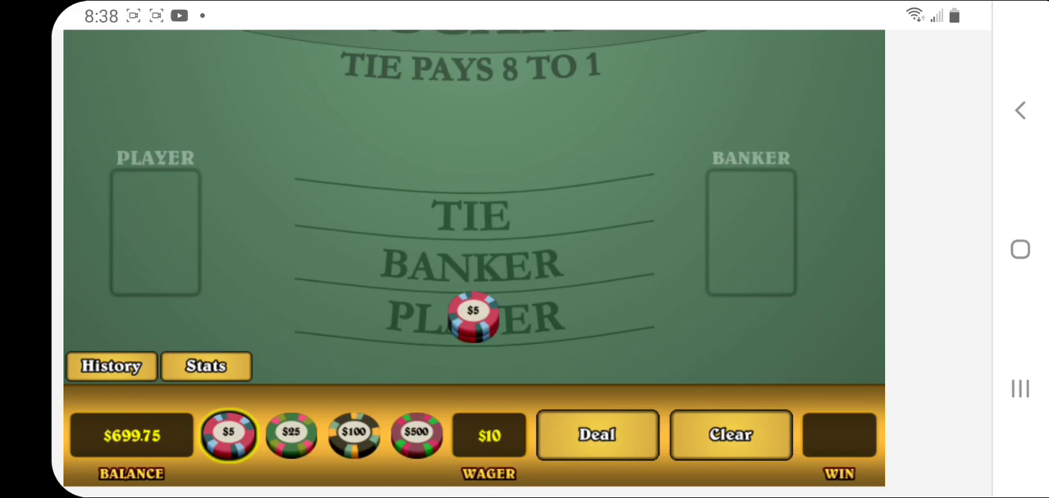
pyautogui.click(597, 435)
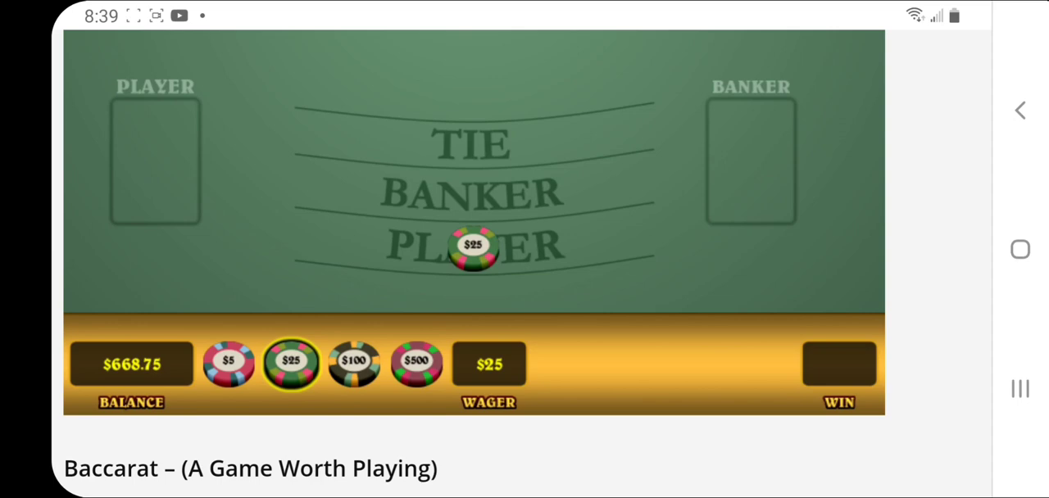
# Step: Stake $5 on Banker and deal the hand, which Banker wins 5 to 4
pyautogui.click(475, 246)
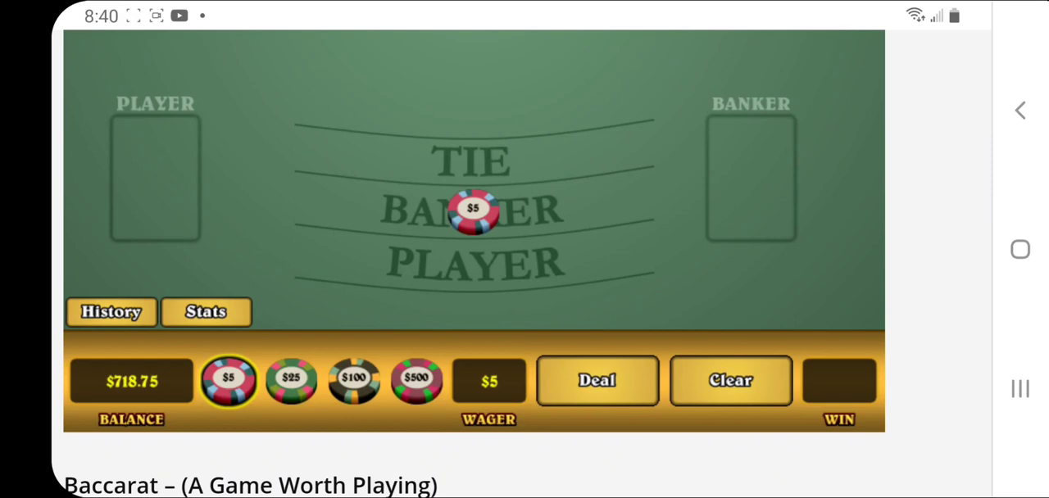
pyautogui.click(596, 381)
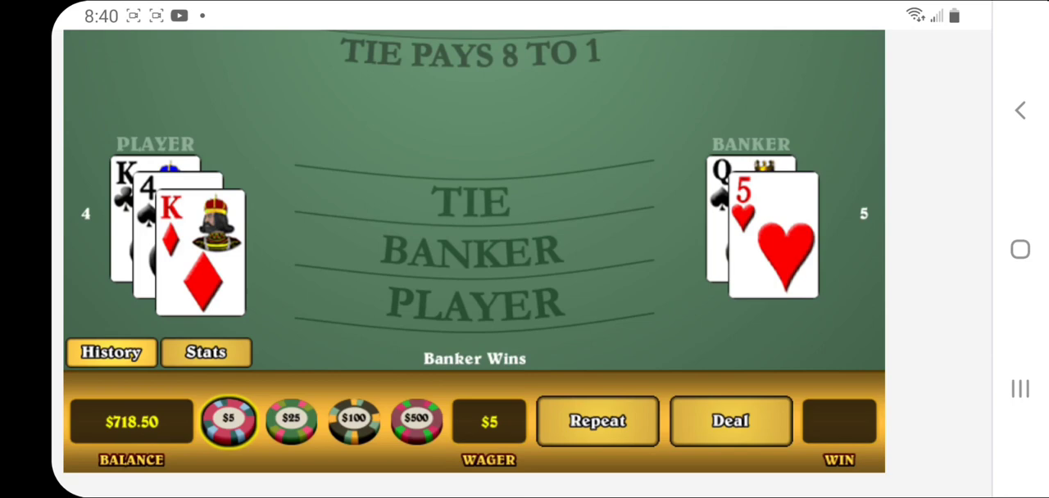
# Step: Deal the $15 Banker bet, then deal a fresh $5 Banker bet
pyautogui.click(730, 421)
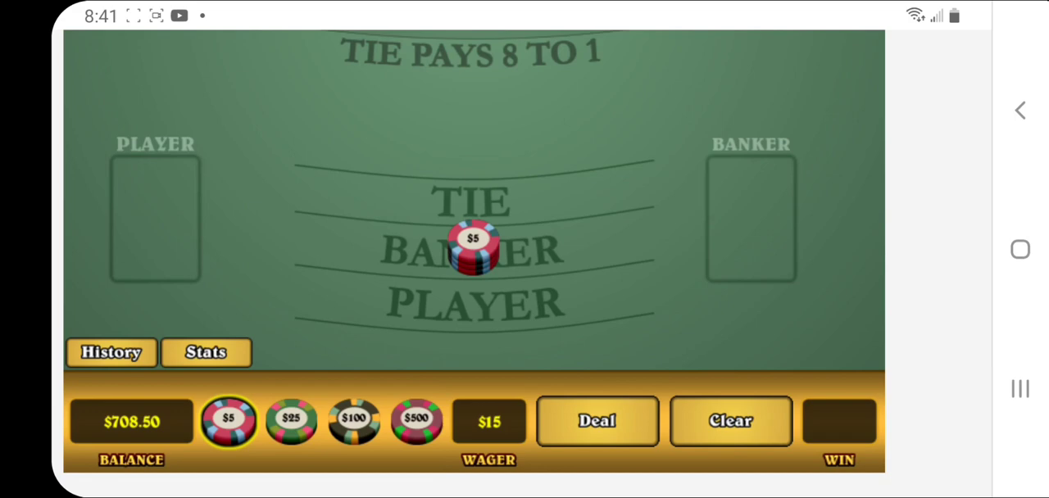
pyautogui.click(598, 421)
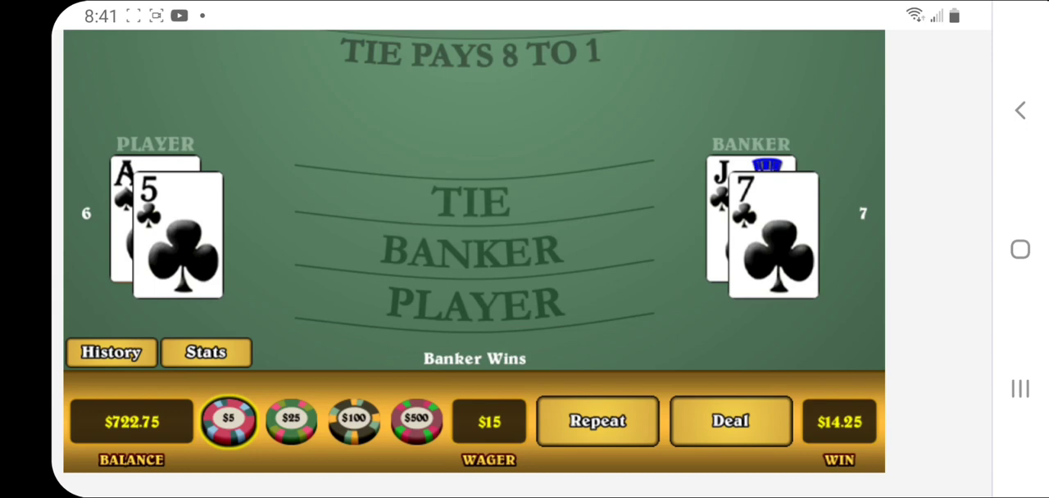
pyautogui.click(730, 421)
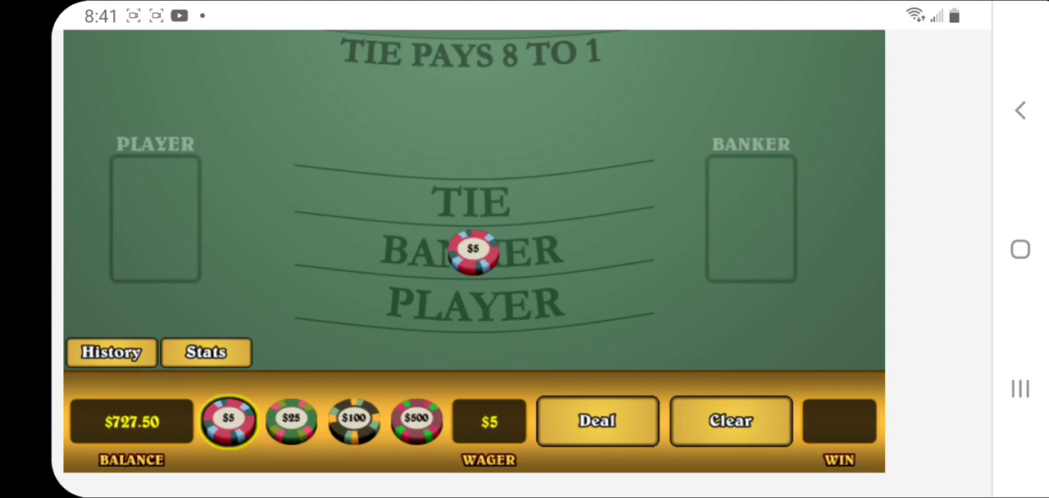
pyautogui.click(597, 421)
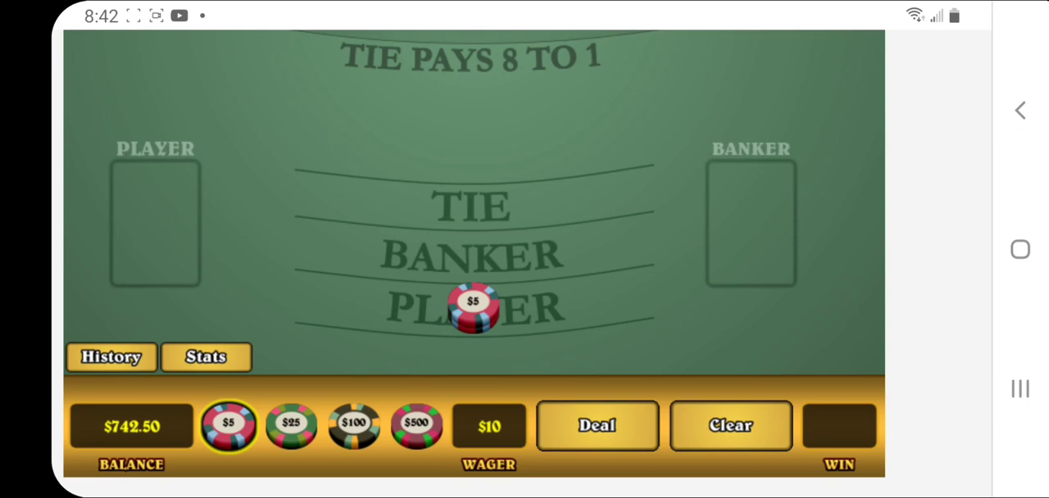
# Step: Deal the hand with two $5 chips ($10) on Player
pyautogui.click(598, 426)
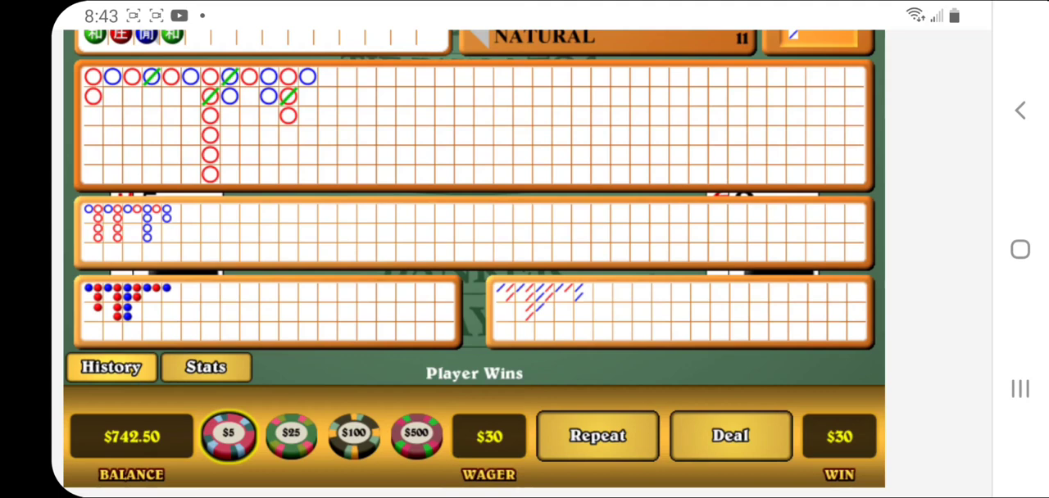
# Step: Close History and deal a $5-chip Banker bet that wins 7 to 2
pyautogui.click(731, 436)
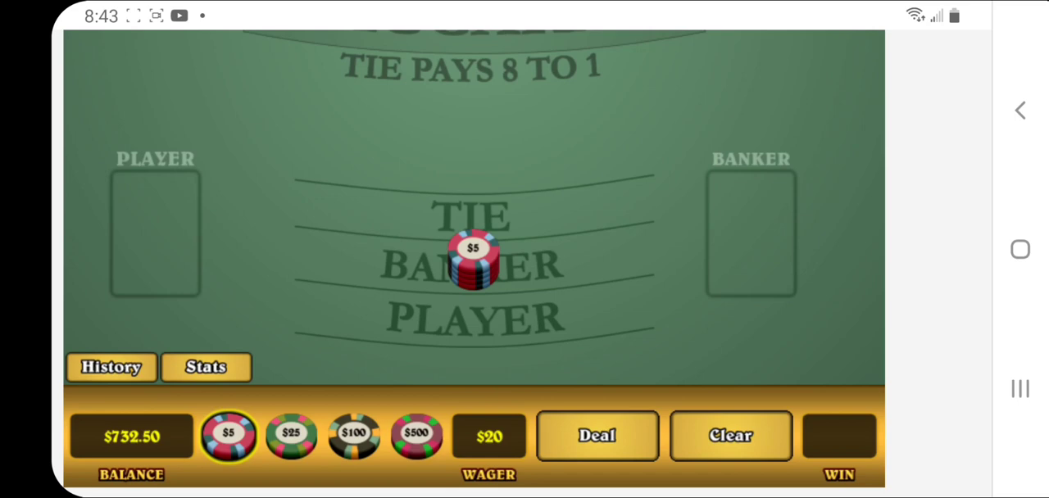
pyautogui.click(596, 435)
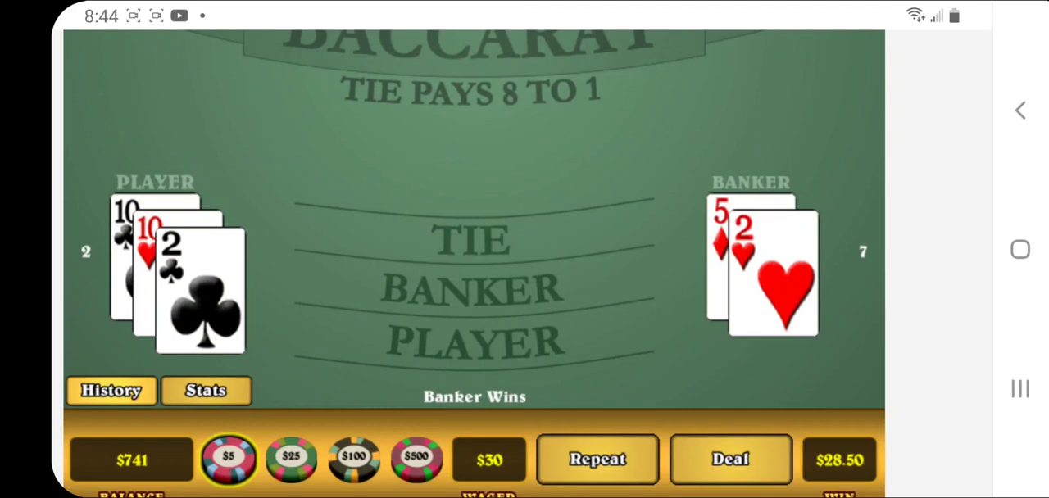
pyautogui.click(730, 460)
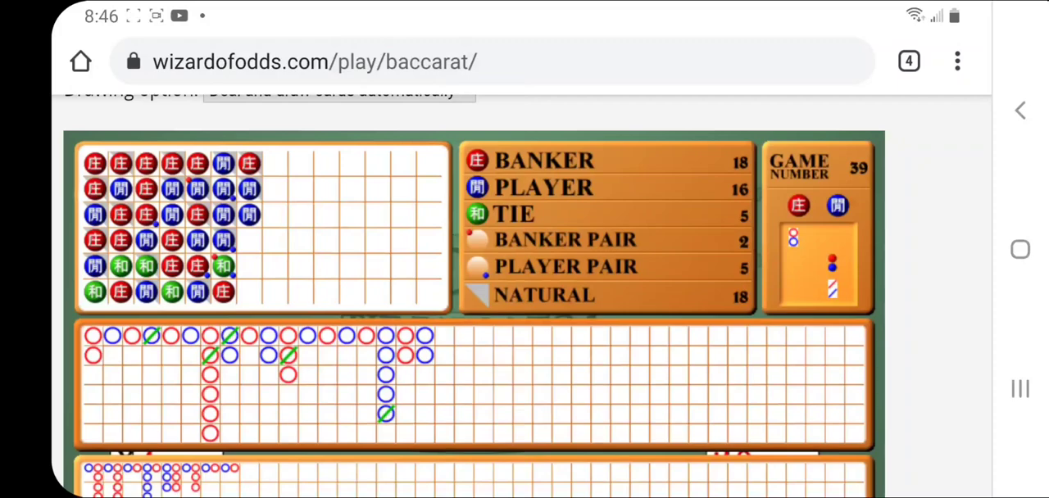
# Step: Scroll to show the whole 39-game scoreboard: 18 Banker, 16 Player, 5 Tie
pyautogui.scroll(-3)
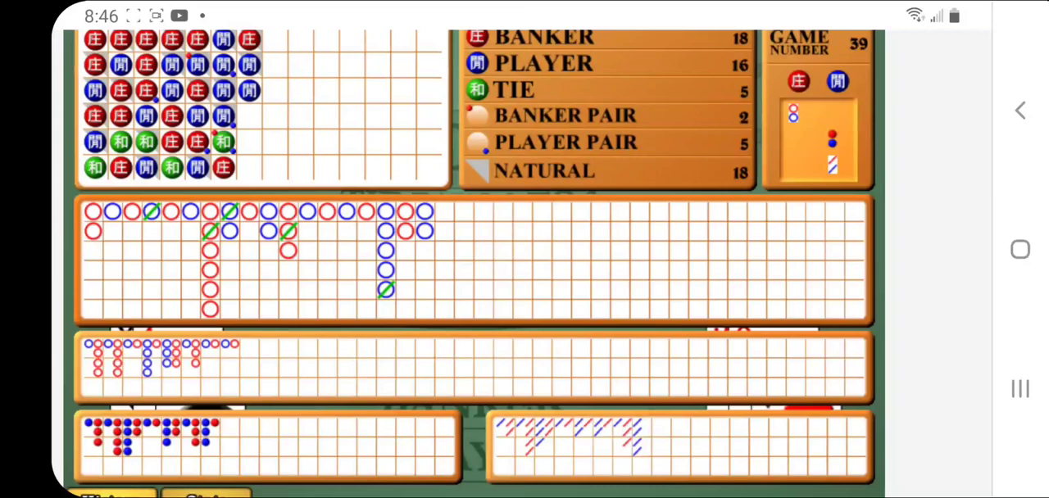